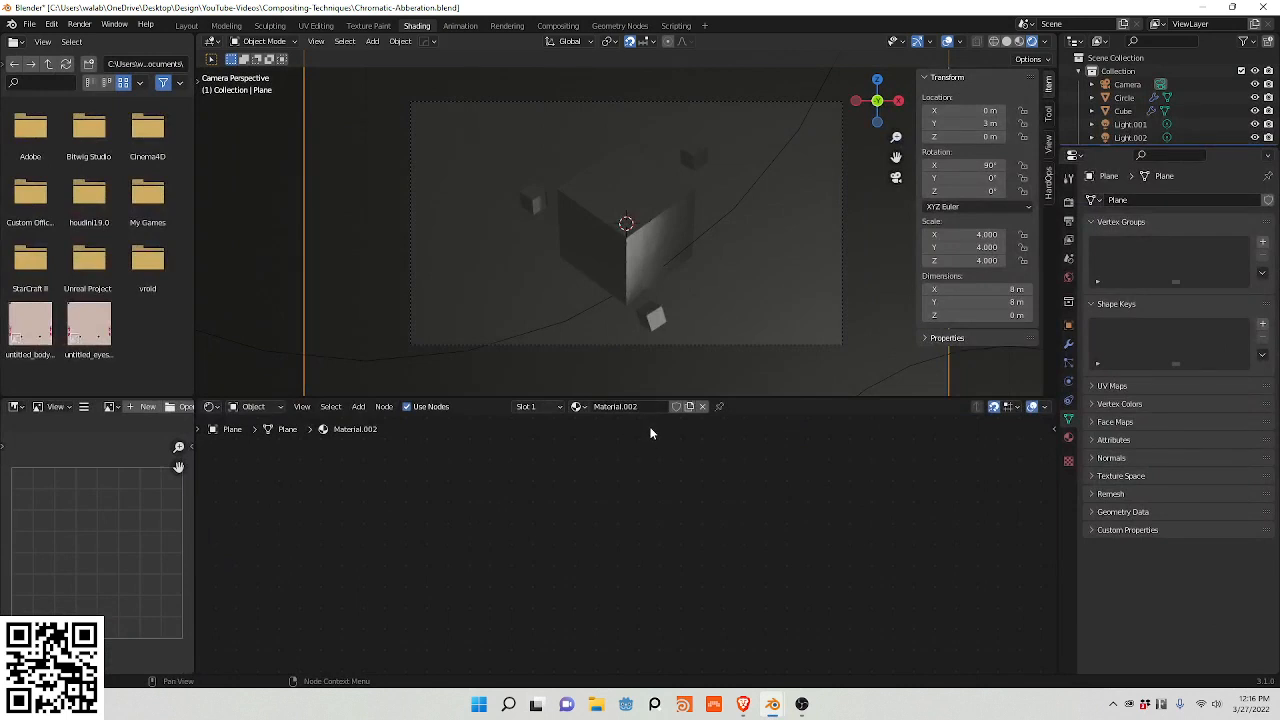
{"action": "mouse_move", "coordinate": [636, 457]}
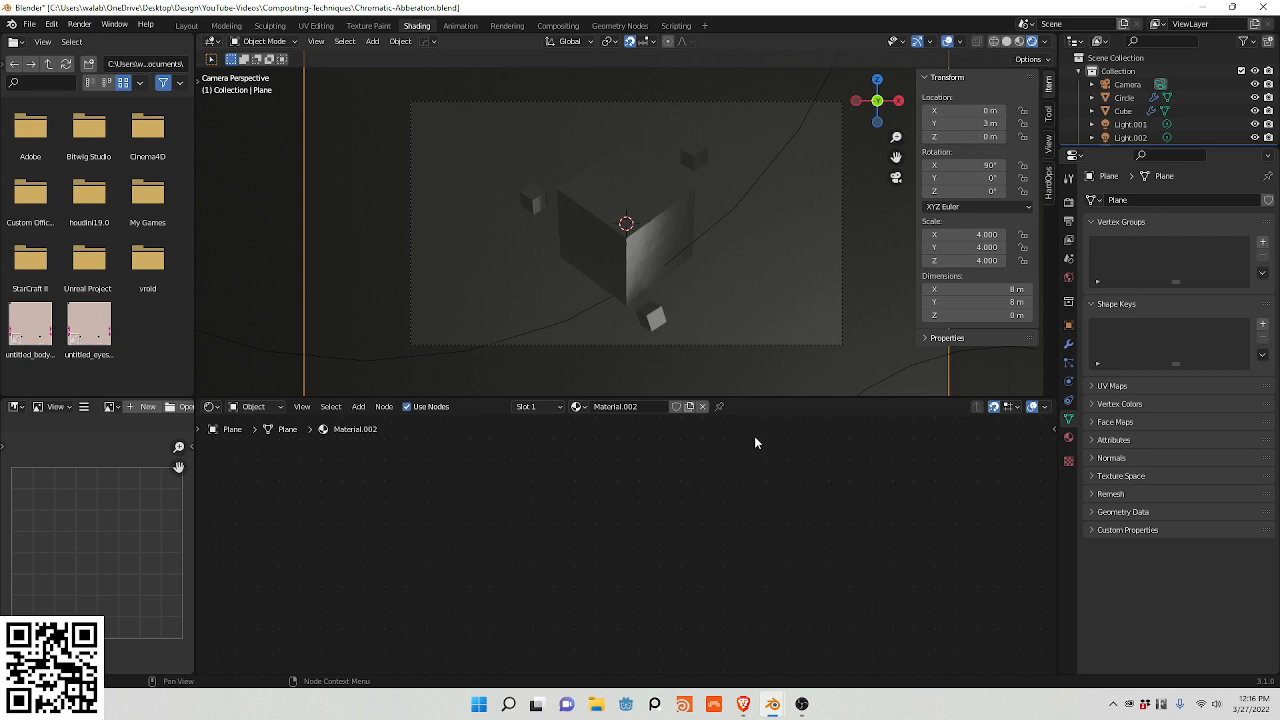
{"action": "mouse_move", "coordinate": [739, 433]}
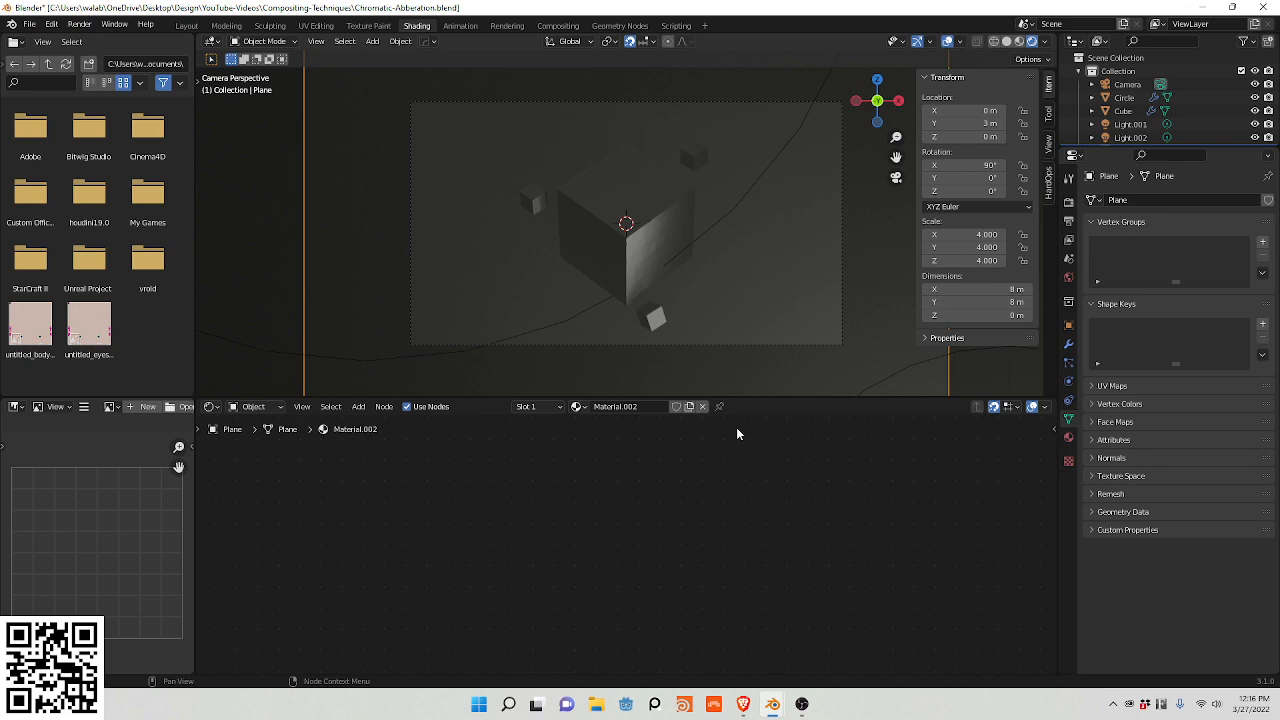
{"action": "mouse_move", "coordinate": [557, 25]}
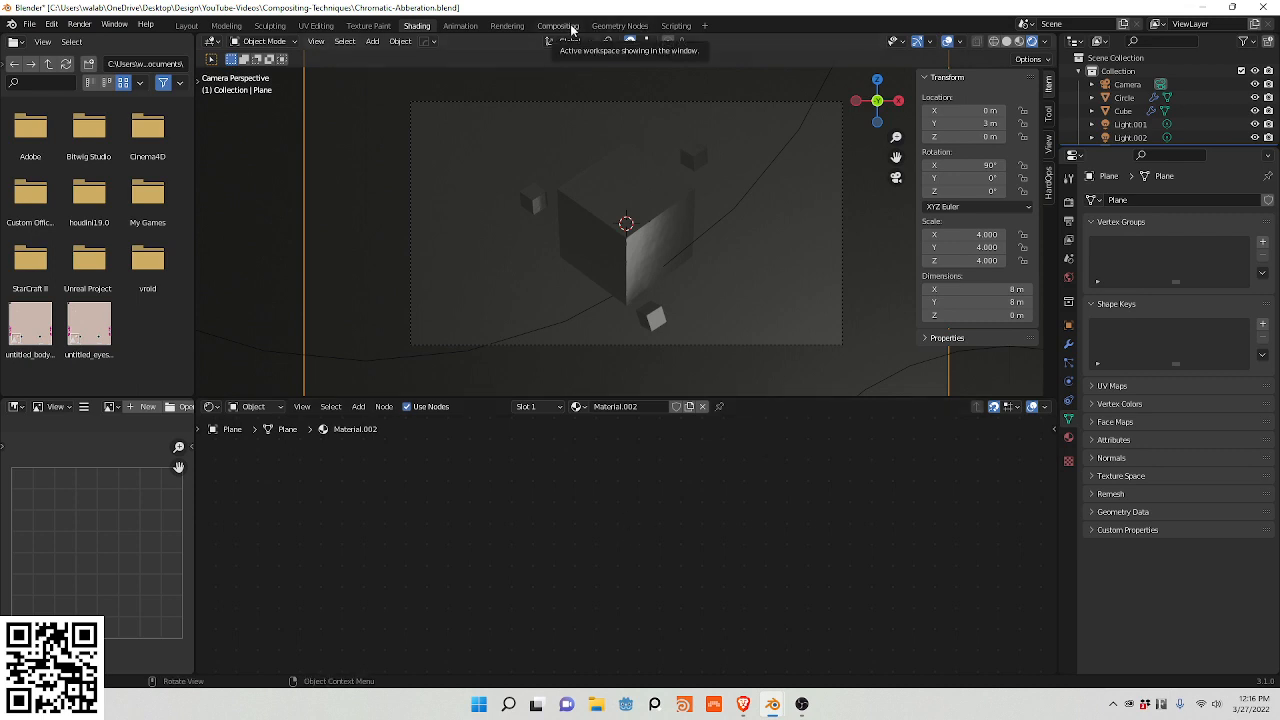
Switch to the Compositing workspace and separate the Viewer node from the Composite node.
{"action": "left_click", "coordinate": [557, 25]}
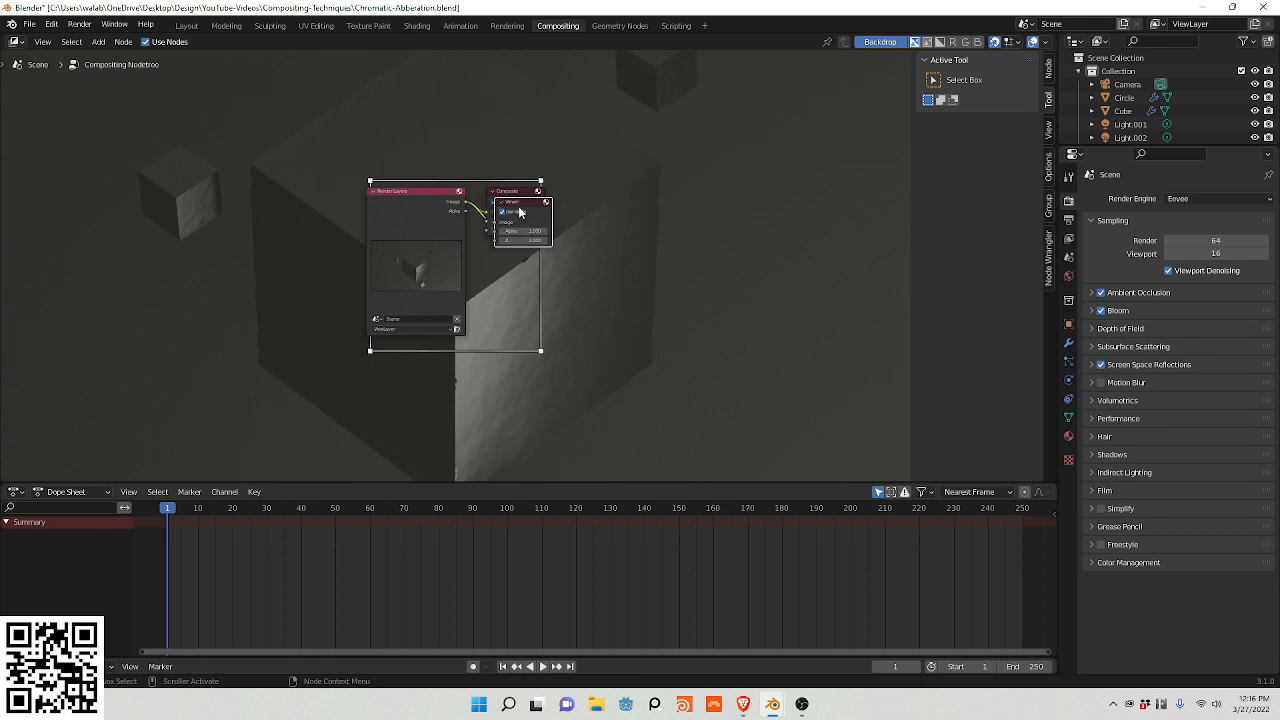
{"action": "left_click_drag", "start_coordinate": [515, 210], "coordinate": [613, 340]}
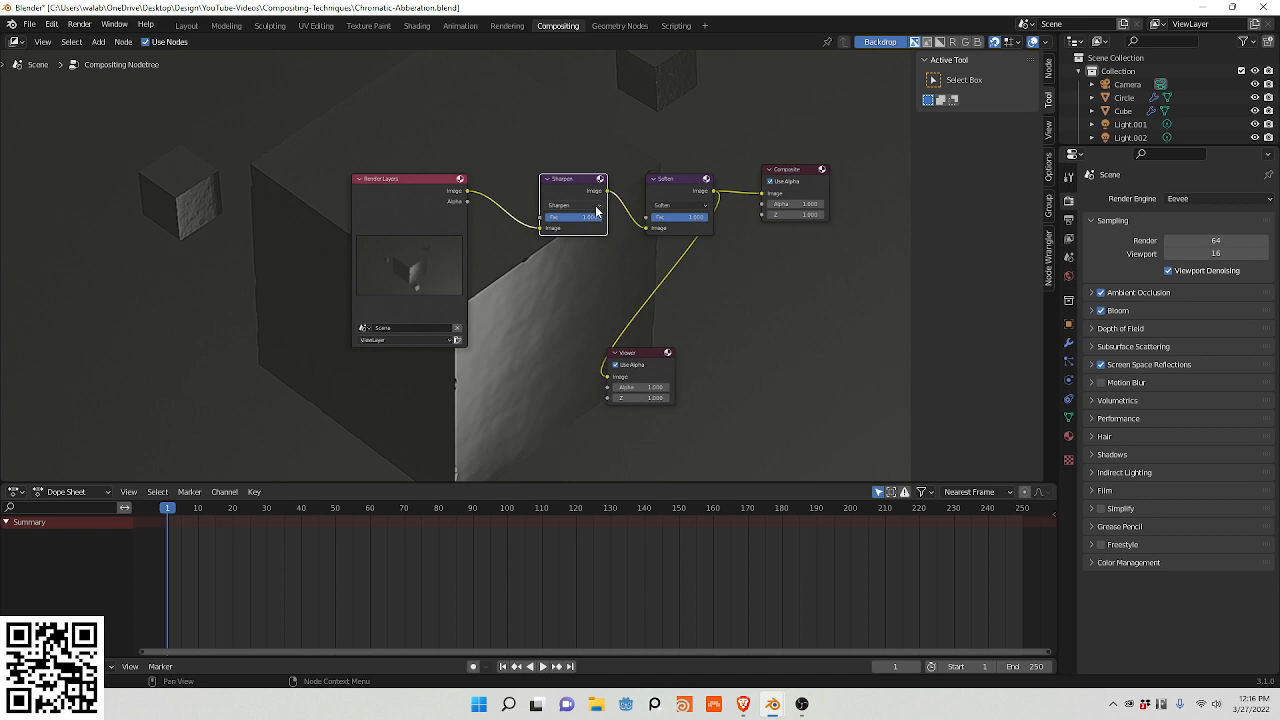
{"action": "mouse_move", "coordinate": [584, 226]}
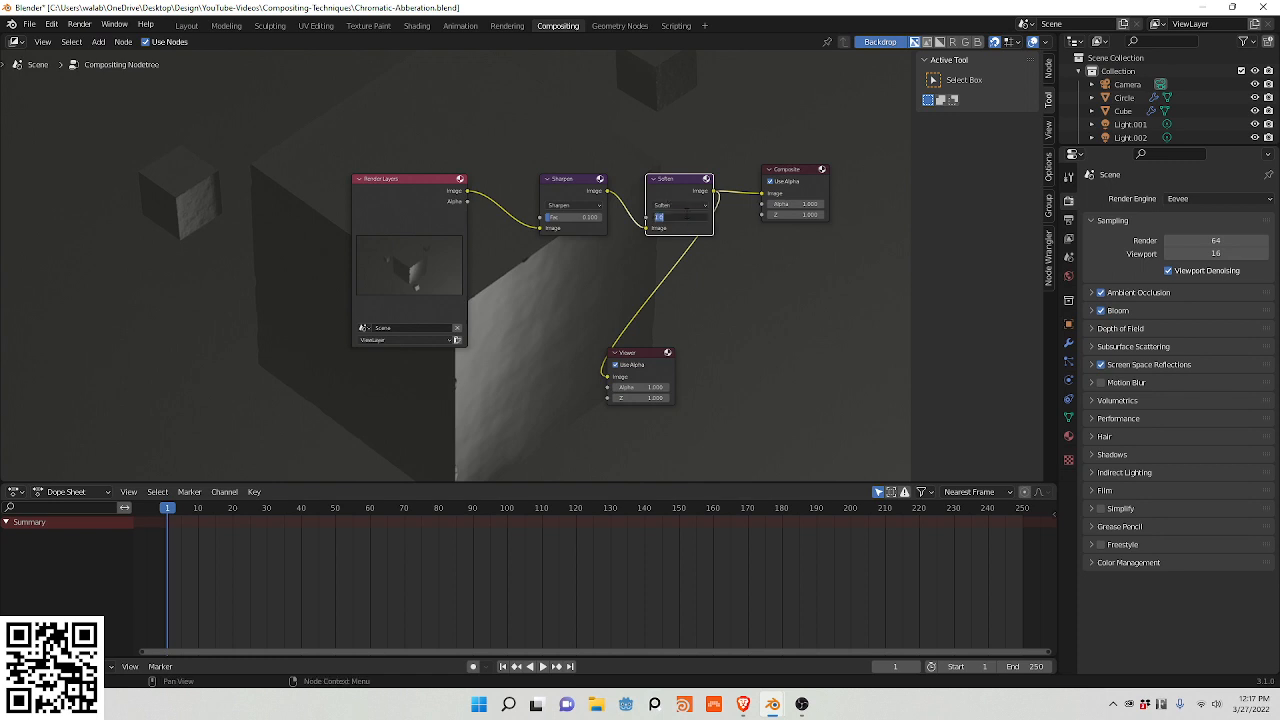
Set the Soften filter factor to 0.25 and move Render Layers down-left.
{"action": "left_click", "coordinate": [679, 217]}
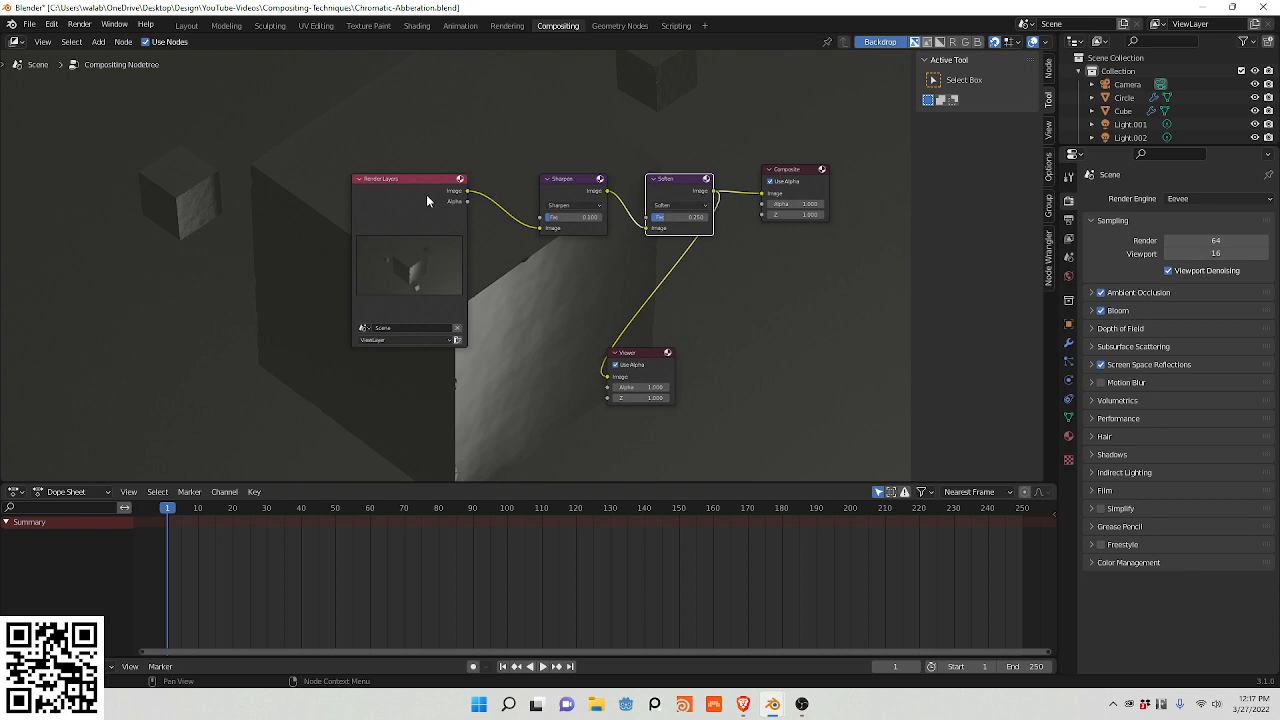
{"action": "left_click_drag", "start_coordinate": [408, 179], "coordinate": [240, 265]}
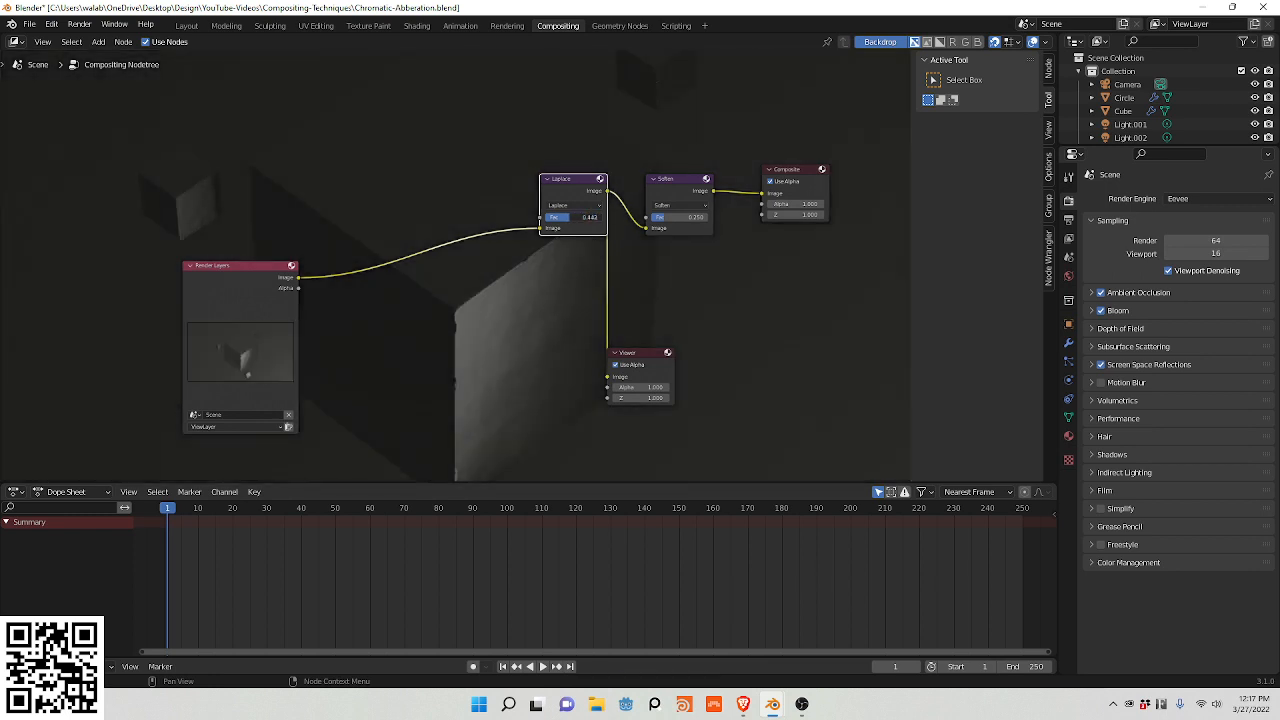
Change the first Filter node's type back to Sharpen.
{"action": "left_click", "coordinate": [573, 205]}
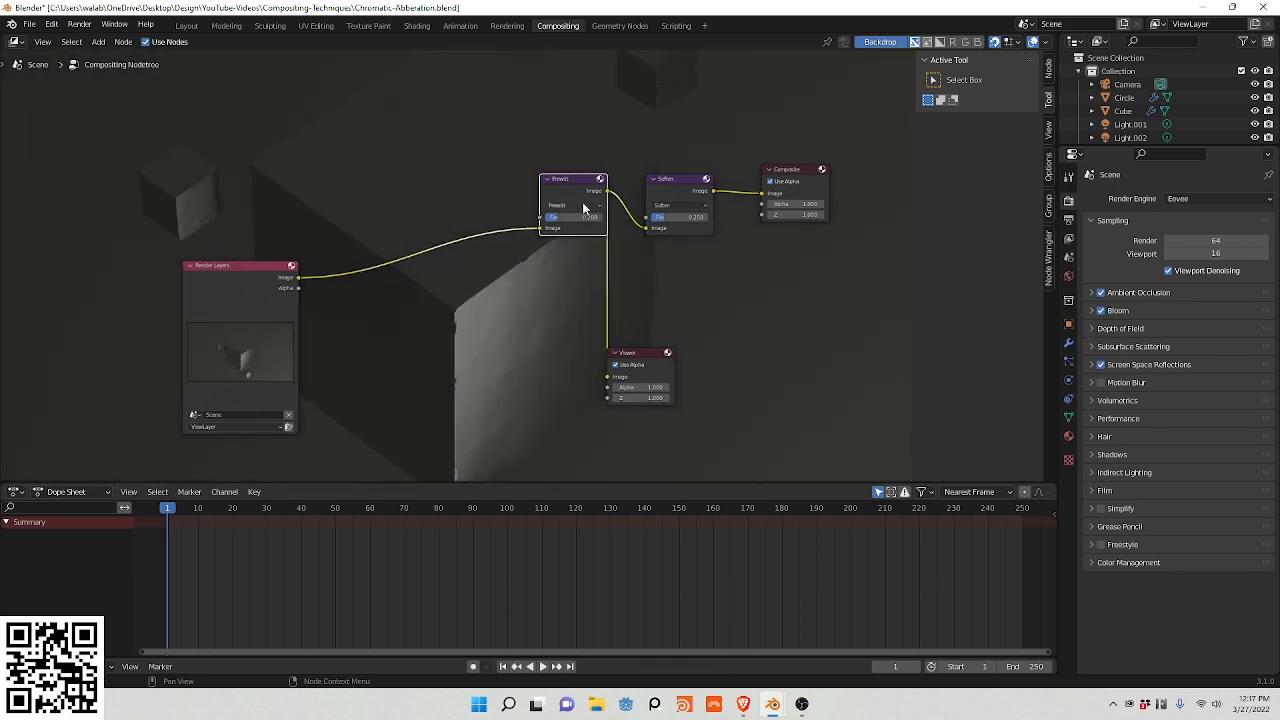
{"action": "left_click", "coordinate": [574, 205]}
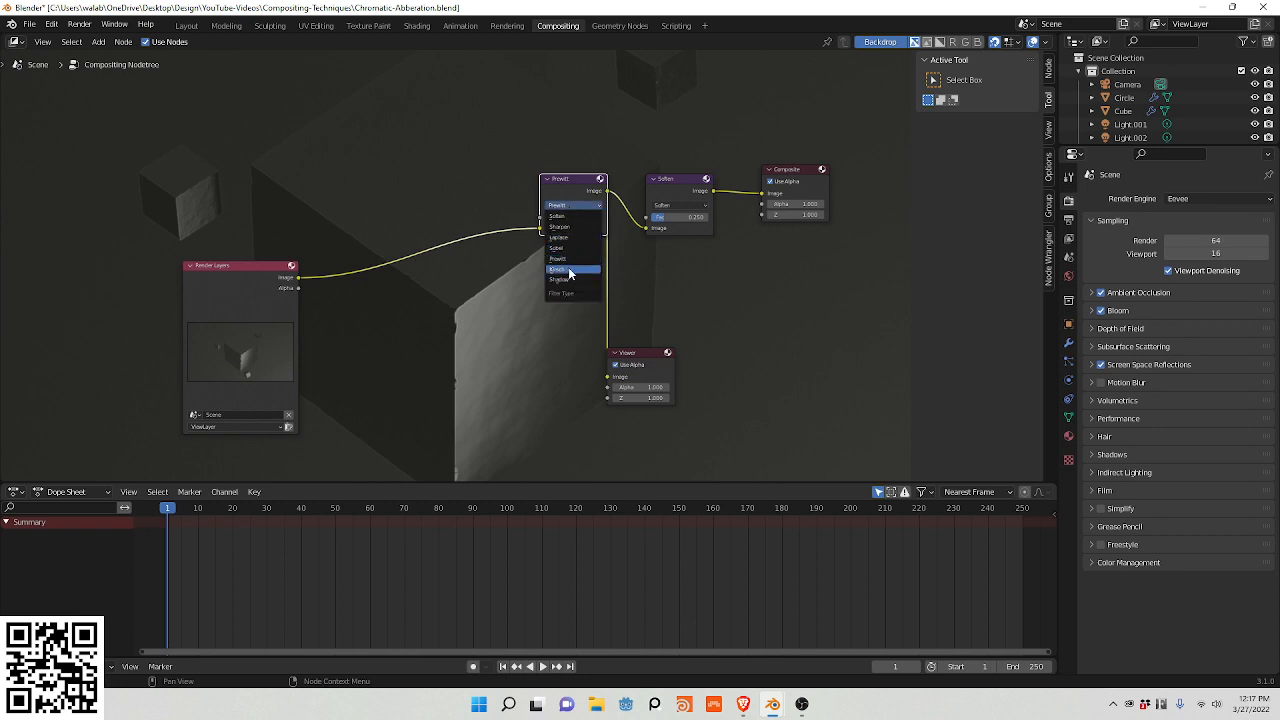
{"action": "left_click", "coordinate": [560, 279]}
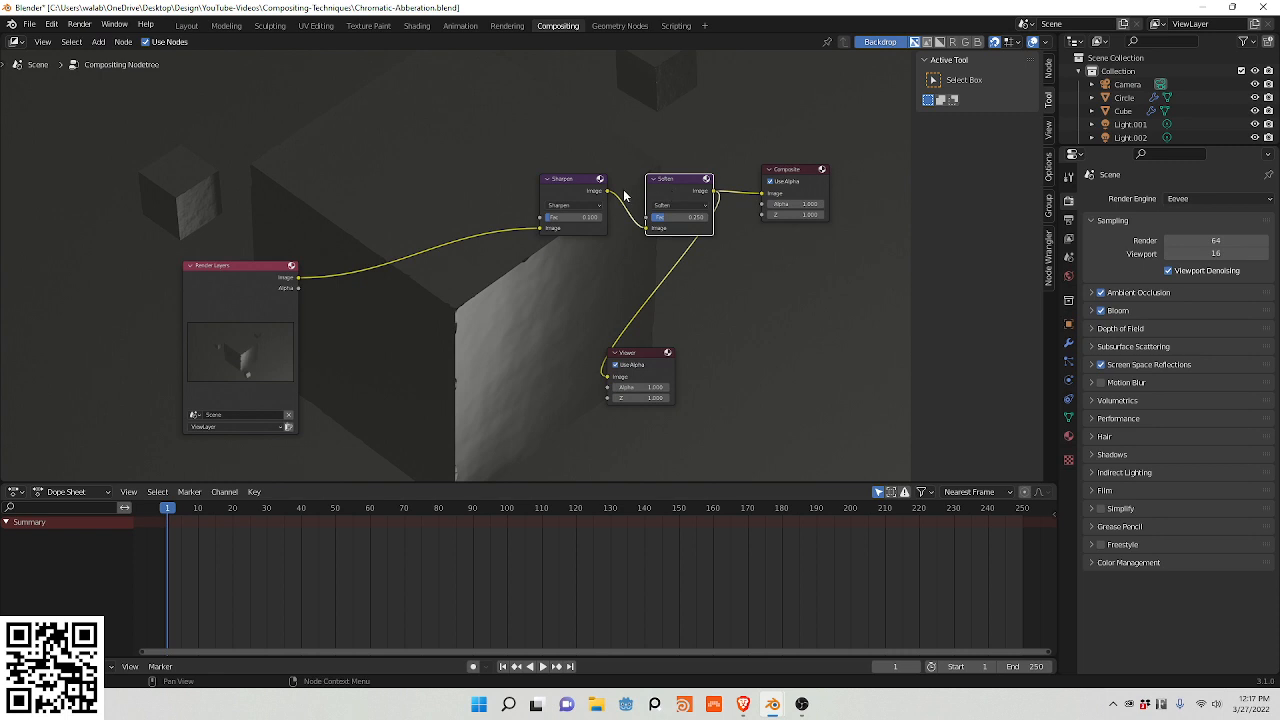
{"action": "mouse_move", "coordinate": [508, 201]}
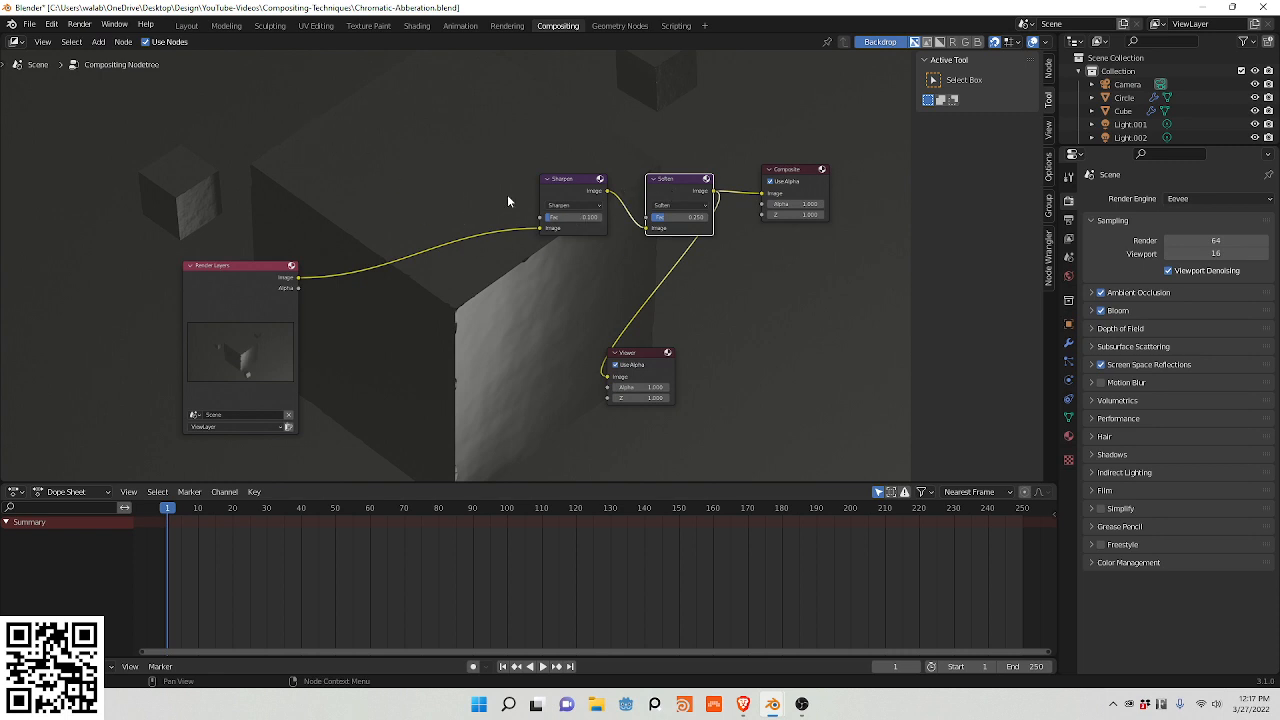
{"action": "mouse_move", "coordinate": [574, 261]}
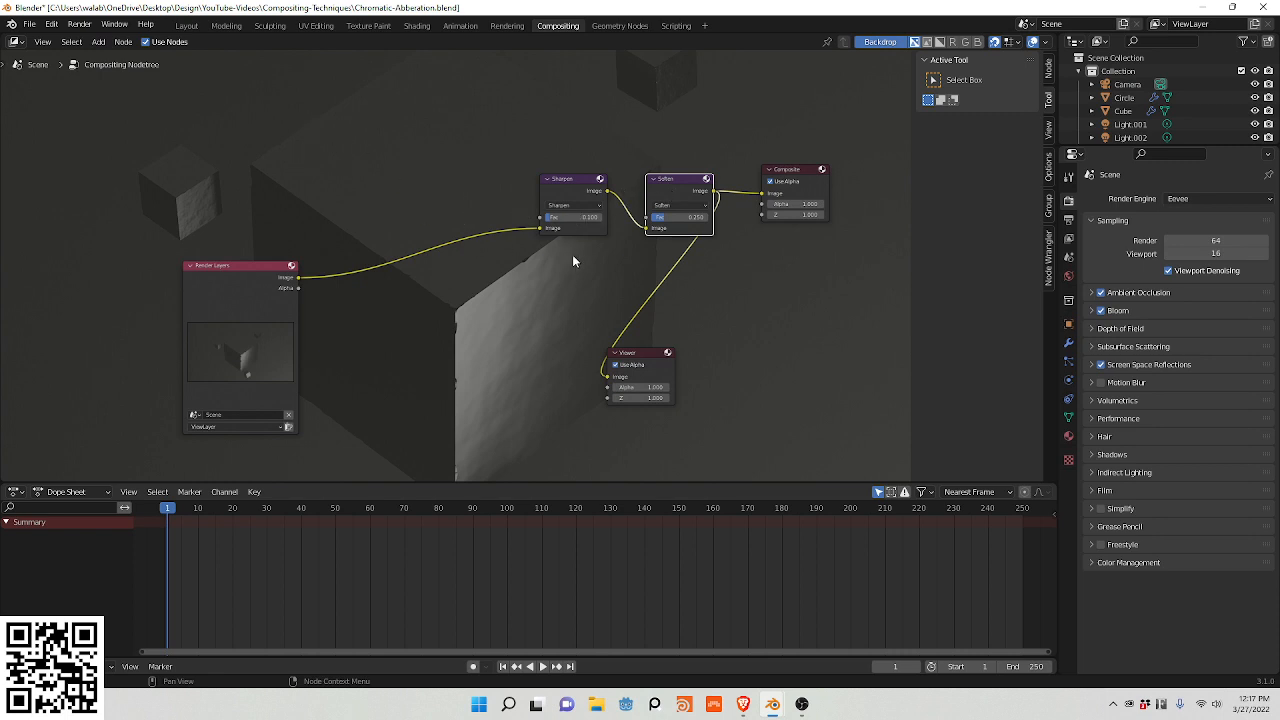